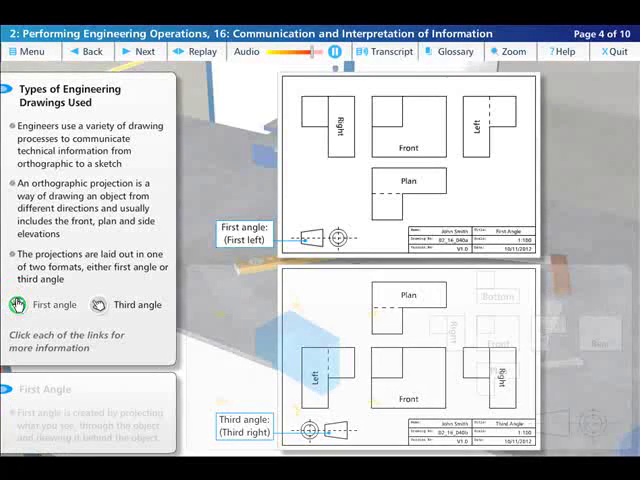
View the first angle projection animation, then open the Non-Ferrous Metals Aluminium fact sheet.
left_click(53, 304)
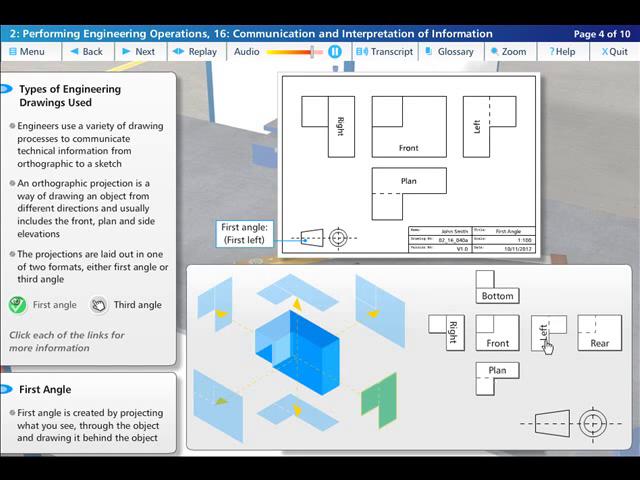
left_click(497, 342)
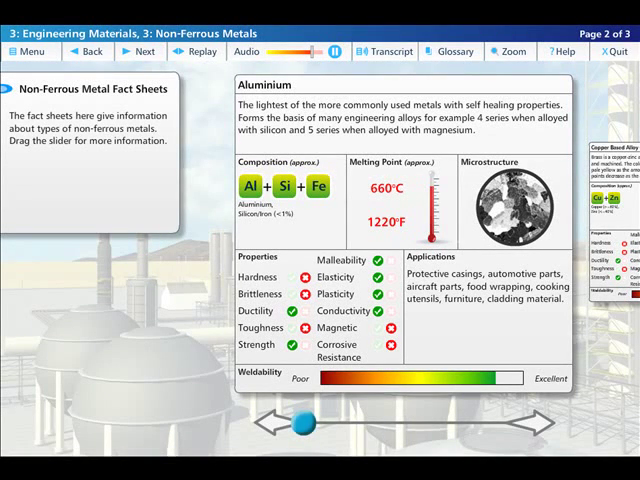
Slide to the Aluminium Bronze fact sheet and back to Aluminium, then open Oxyacetylene Equipment.
left_click_drag(298, 421, 307, 421)
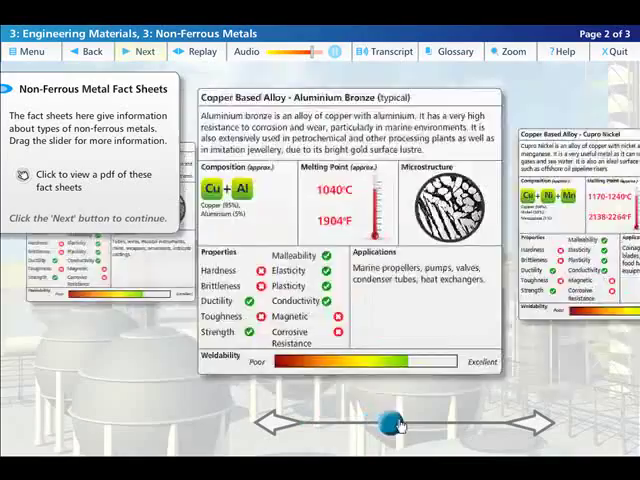
left_click_drag(390, 423, 490, 423)
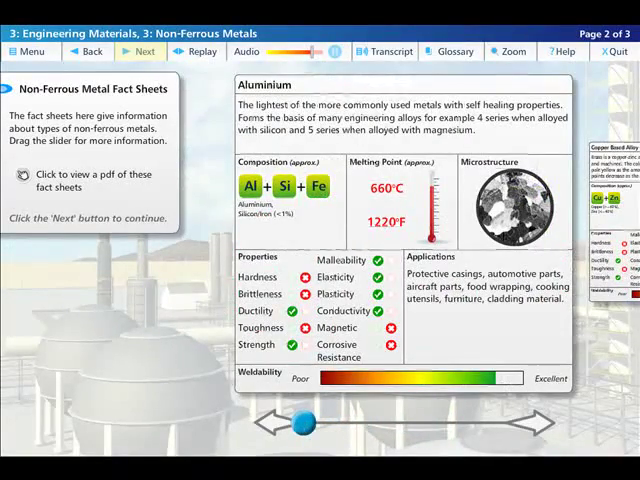
left_click(147, 51)
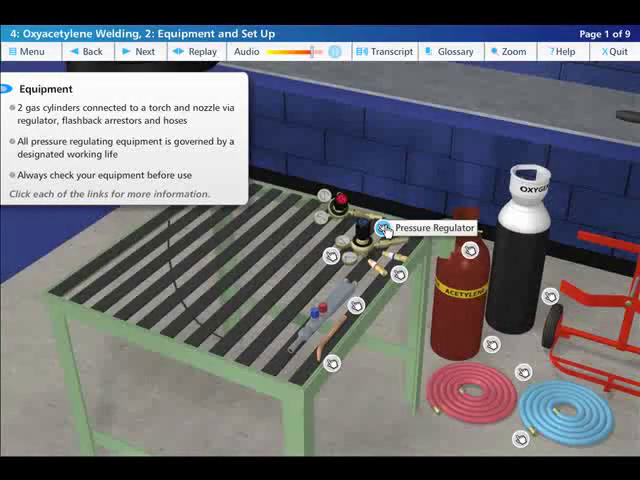
Show the pressure regulator details on the Oxyacetylene equipment page.
left_click(375, 229)
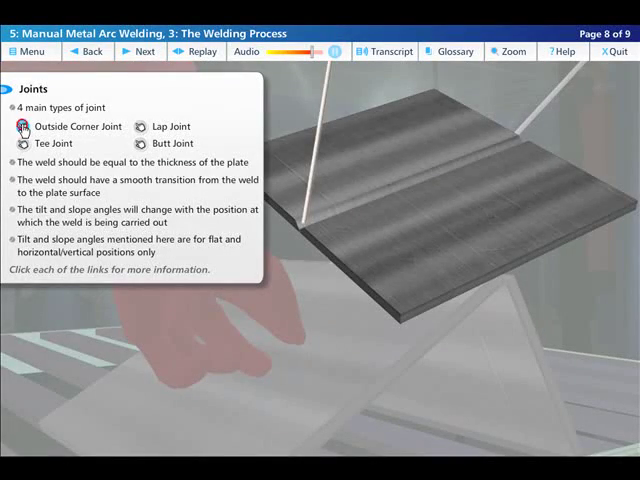
Show the Outside Corner Joint explanation from the Joints panel.
left_click(78, 126)
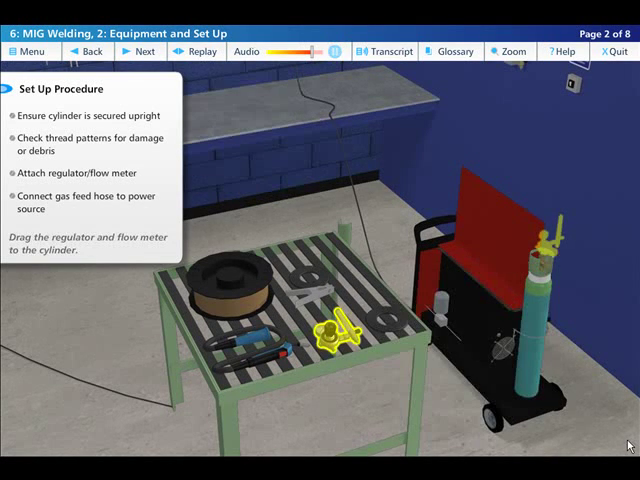
Fit the regulator and flow meter onto the top of the gas cylinder.
left_click_drag(330, 335, 545, 245)
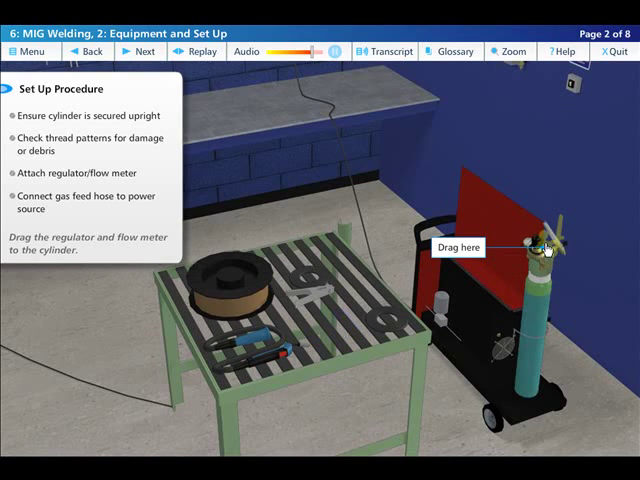
left_click_drag(545, 245, 485, 330)
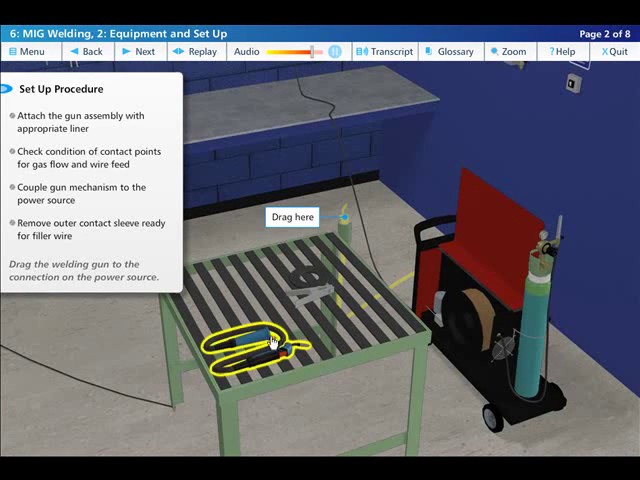
Attach the welding gun to the MIG power source and switch the machine on.
left_click_drag(265, 345, 485, 355)
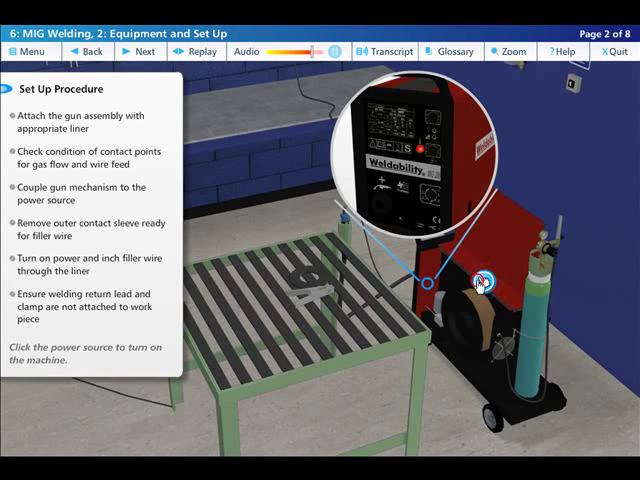
left_click(480, 275)
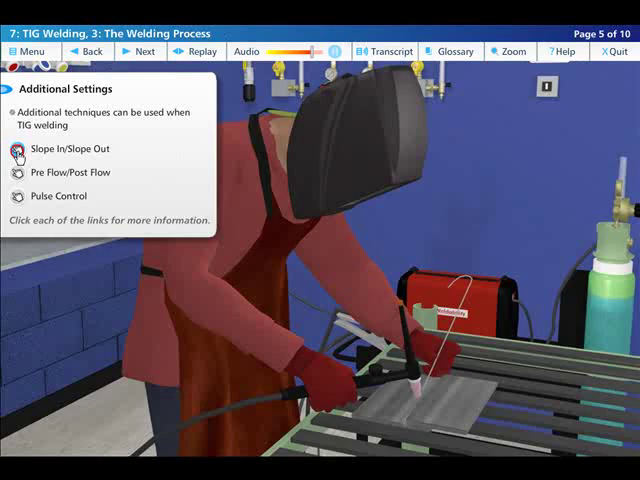
Show the Slope In/Slope Out technique details on the TIG Additional Settings page.
left_click(72, 148)
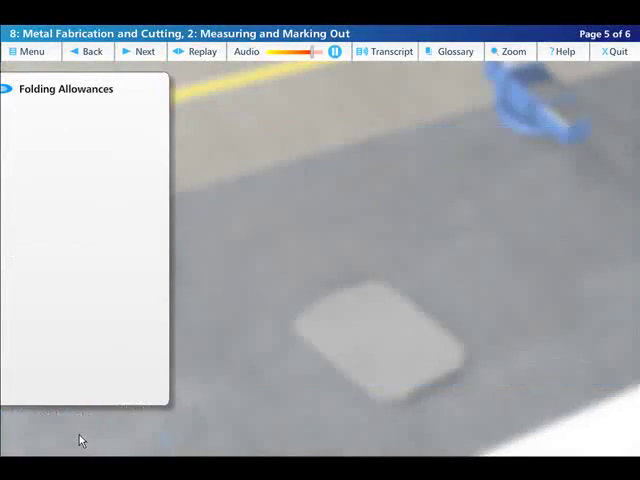
left_click(141, 51)
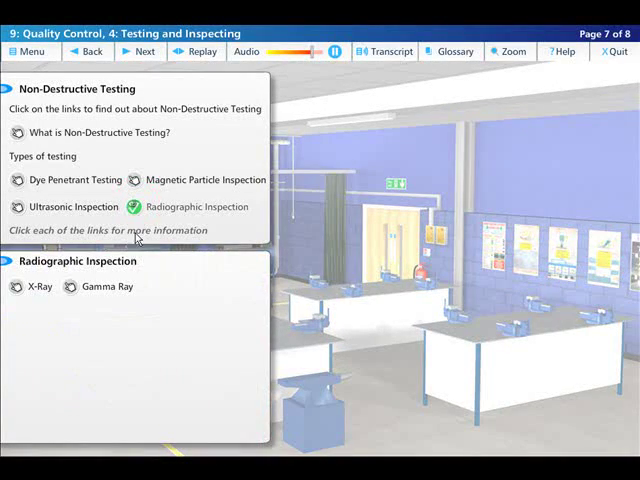
Open the Gamma Ray testing explanation with its labelled pipe weld radiography diagram.
left_click(107, 287)
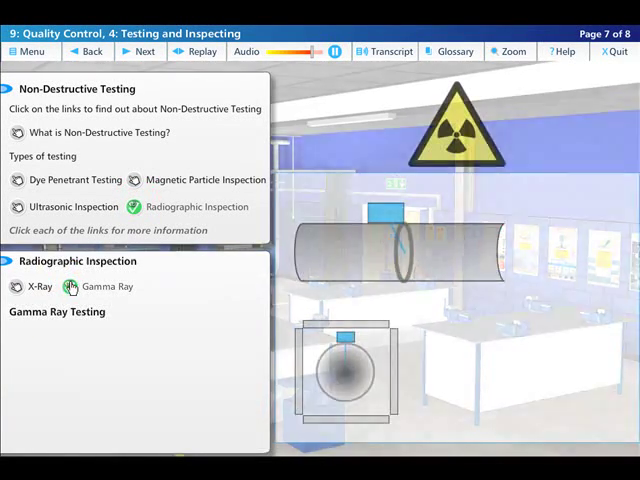
left_click(107, 287)
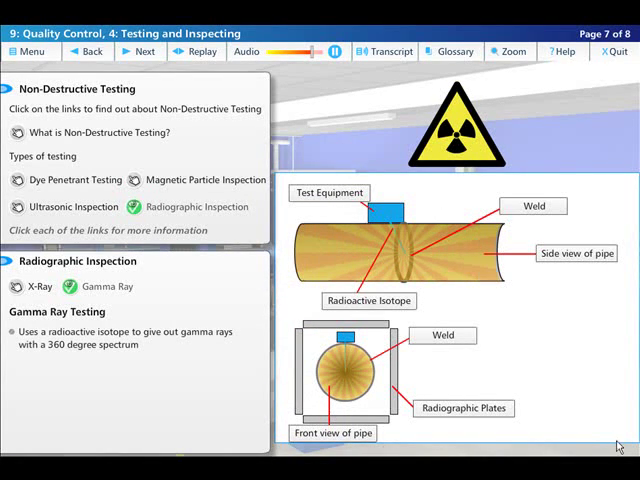
mouse_move(620, 445)
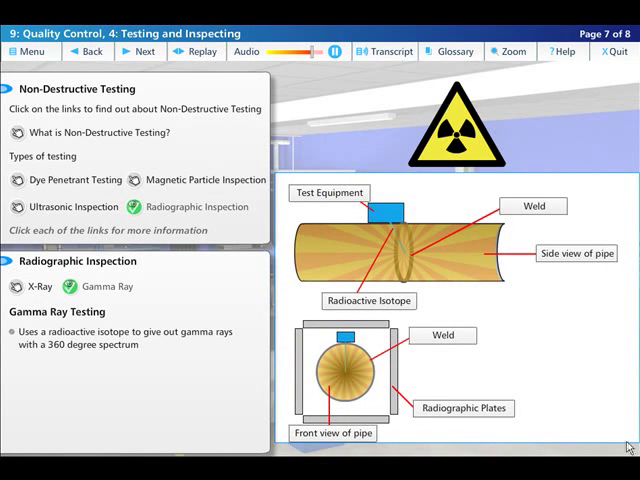